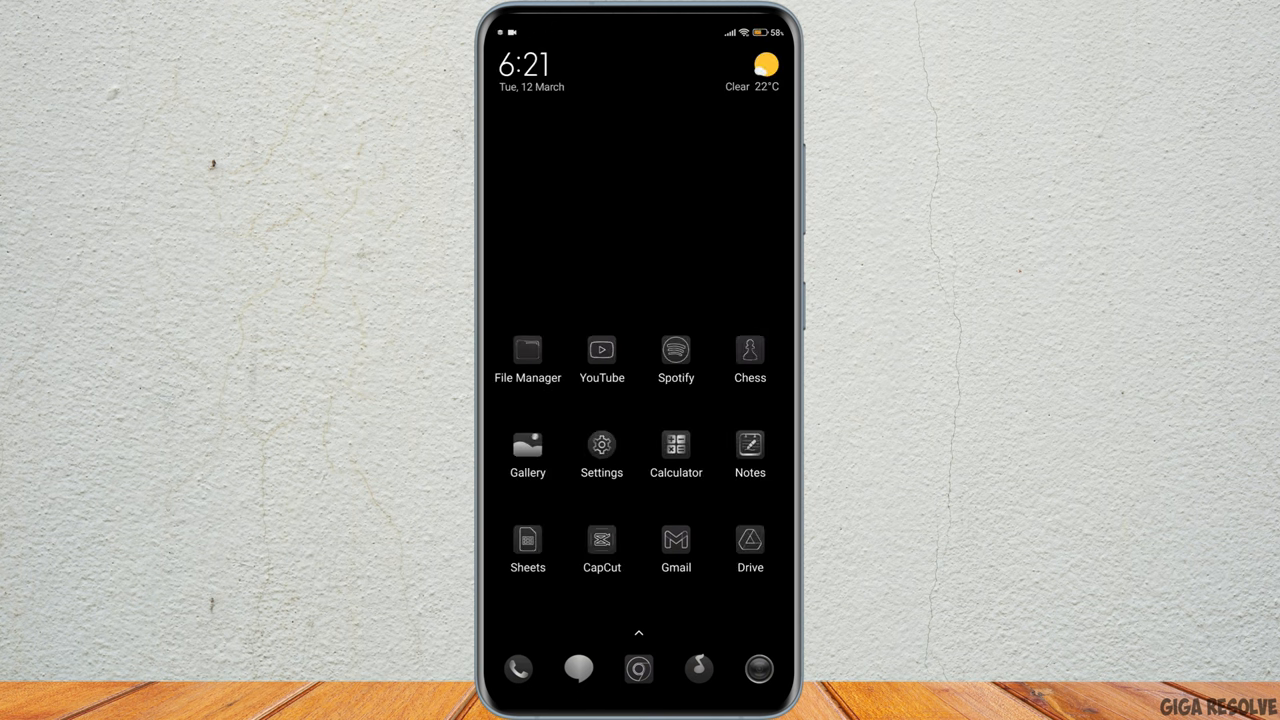
# - Launch the YouTube app and show the signed-in account's profile with history and playlists
pyautogui.click(601, 350)
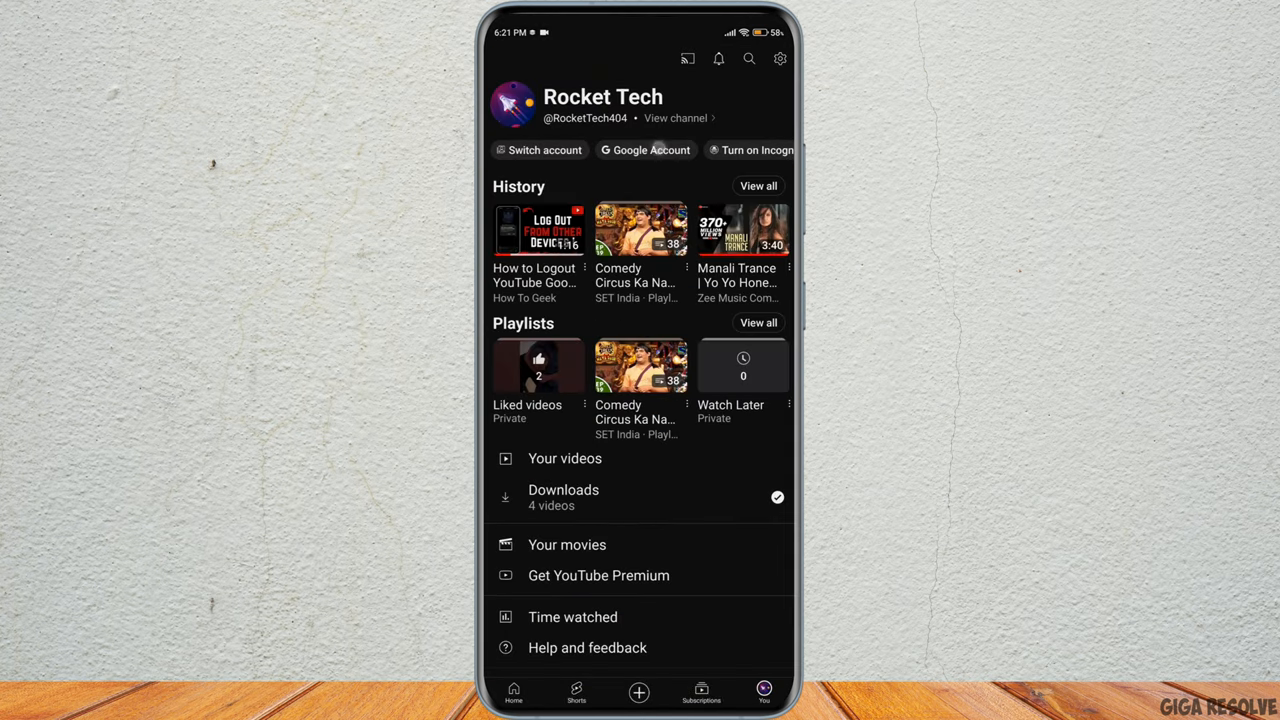
# - Open Google Account security settings and scroll toward the Your devices list
pyautogui.click(645, 149)
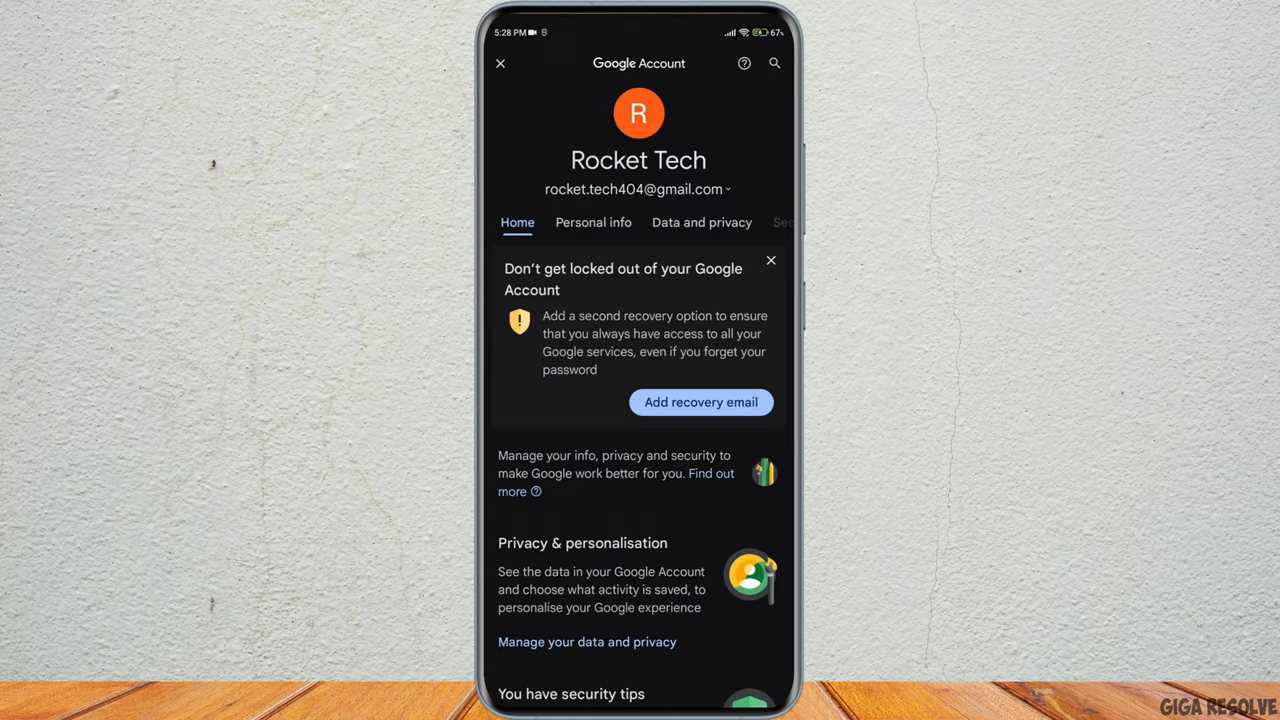
pyautogui.click(783, 222)
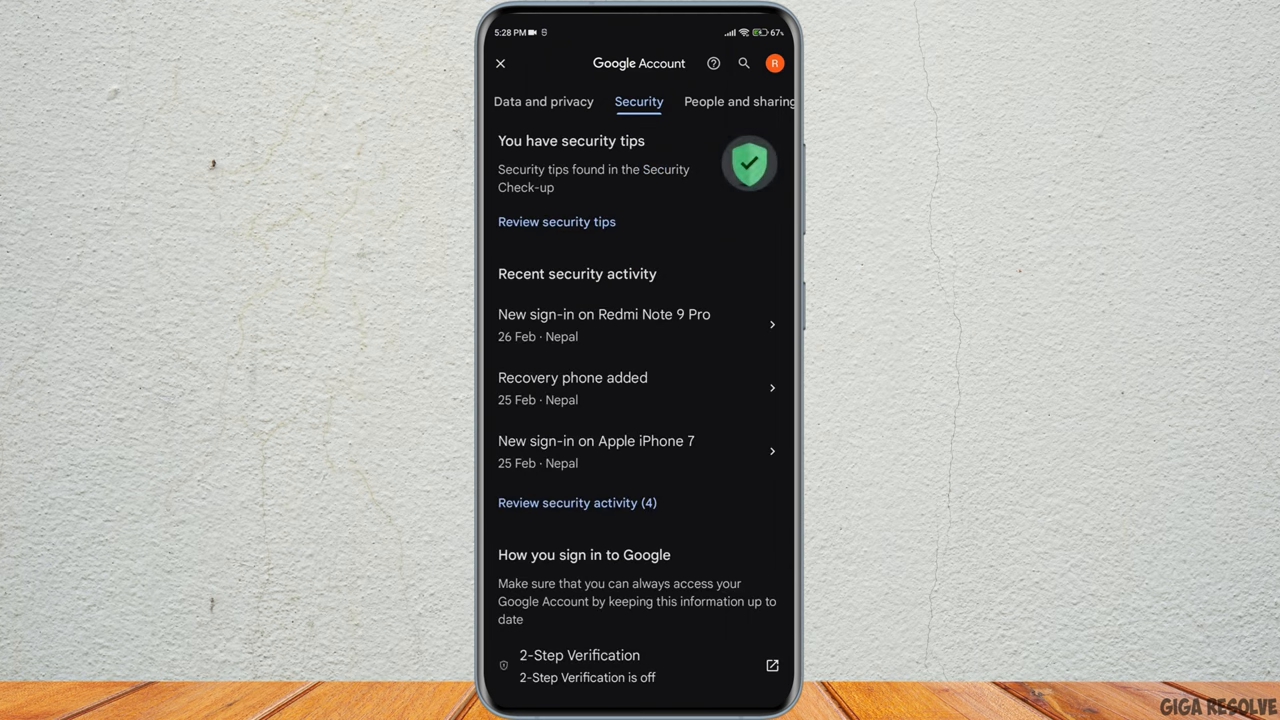
pyautogui.scroll(-3)
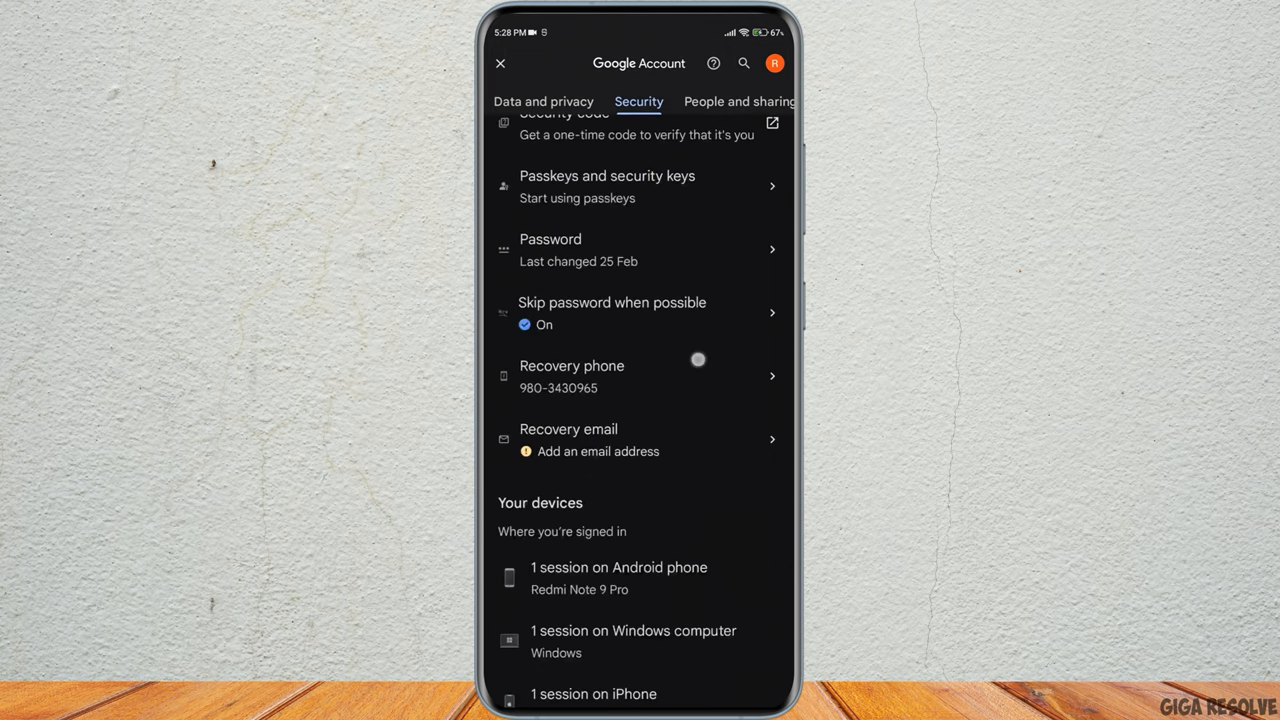
pyautogui.scroll(-3)
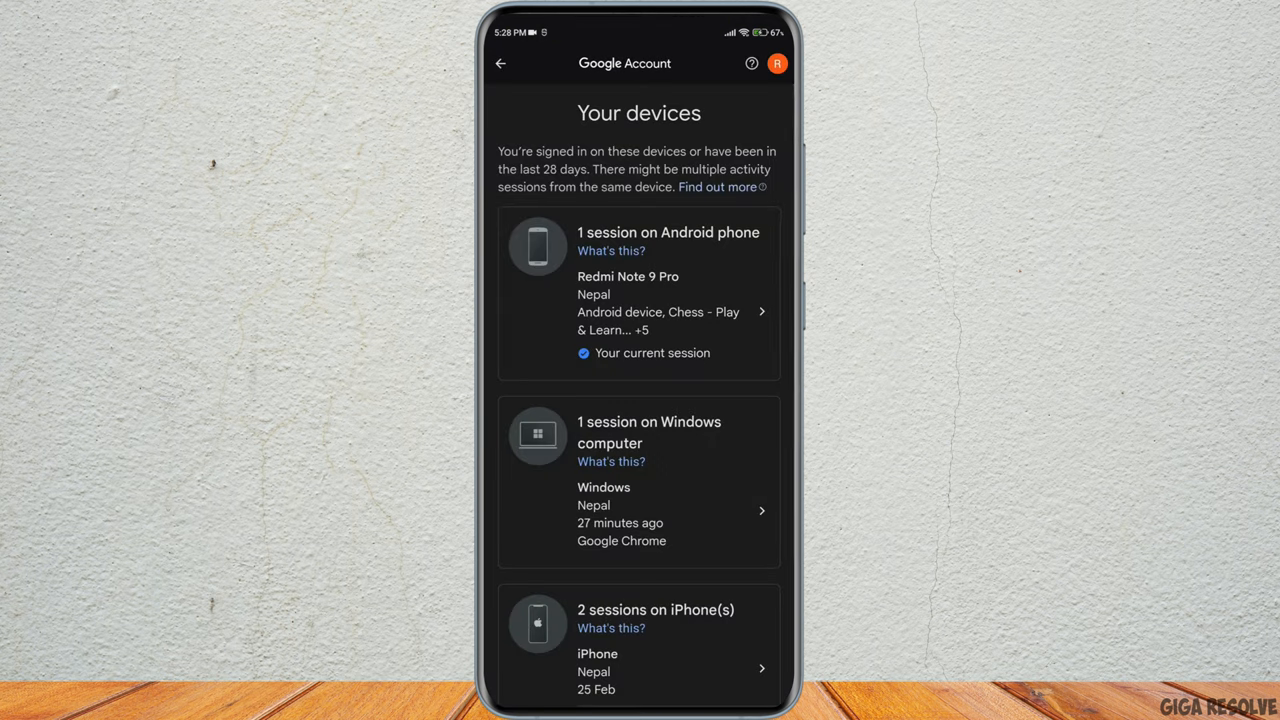
# - Reach the Windows computer session under Your devices and choose Sign out
pyautogui.scroll(-3)
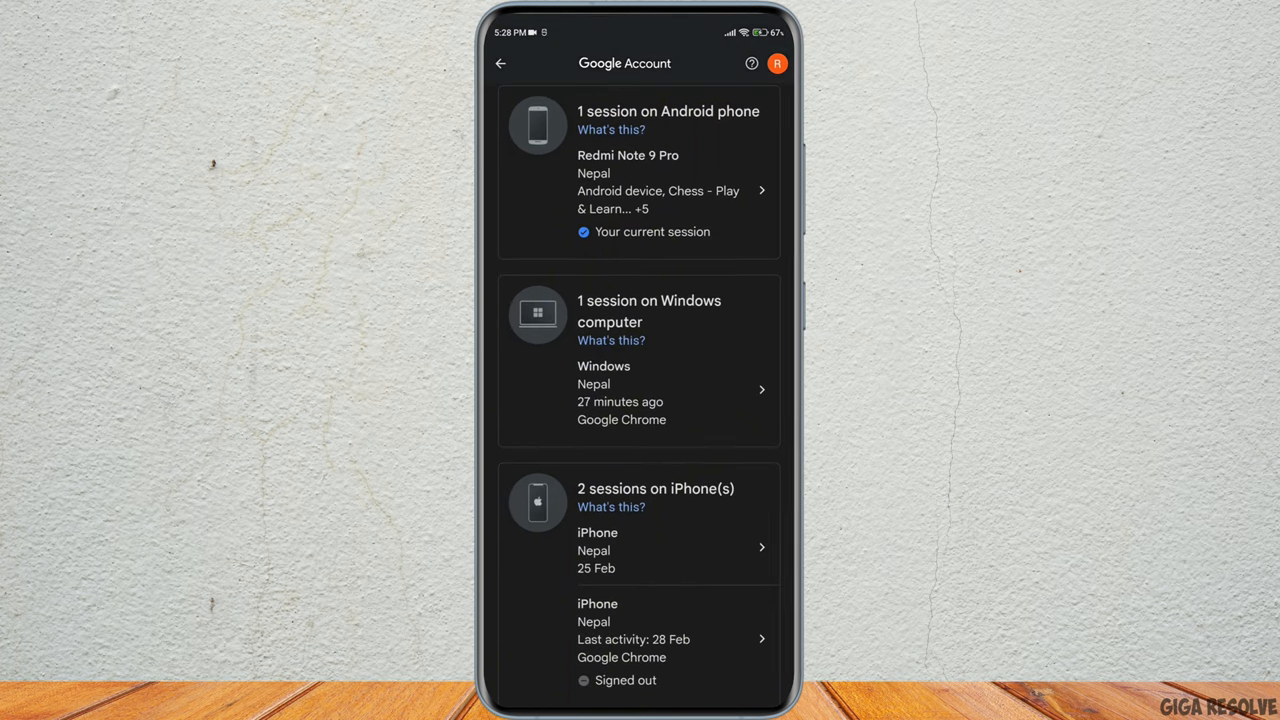
pyautogui.scroll(-3)
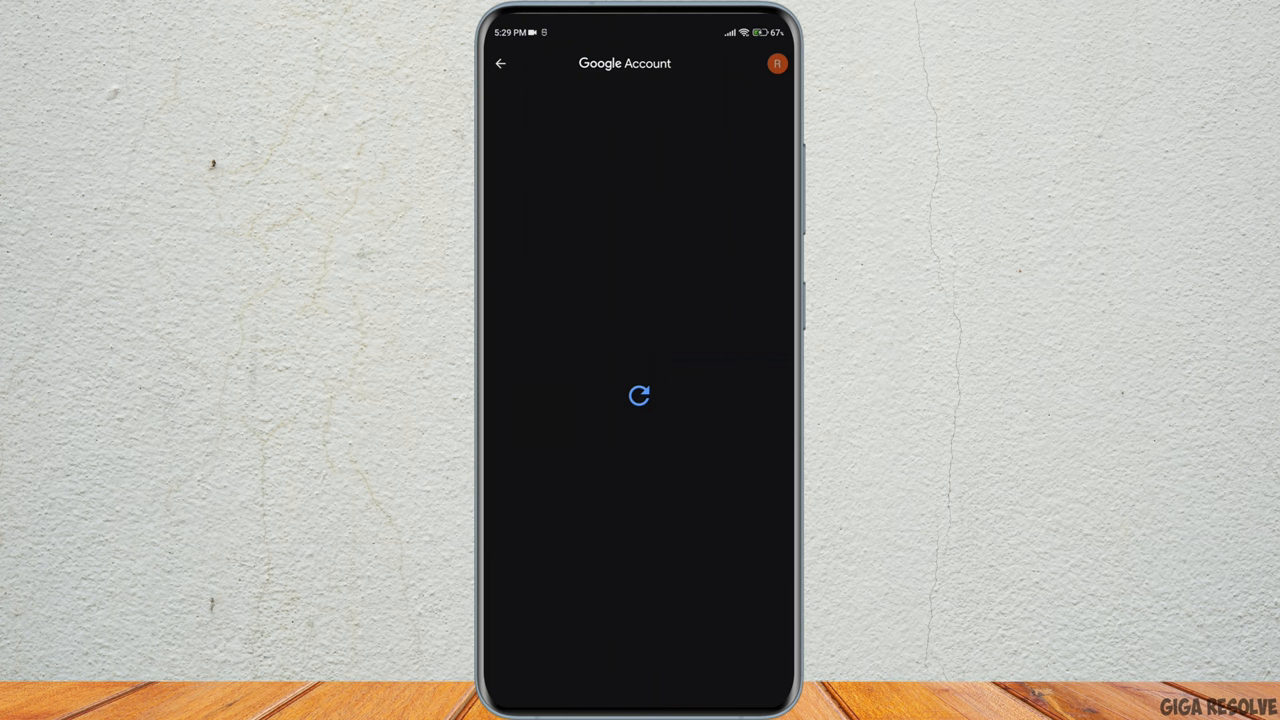
pyautogui.click(537, 158)
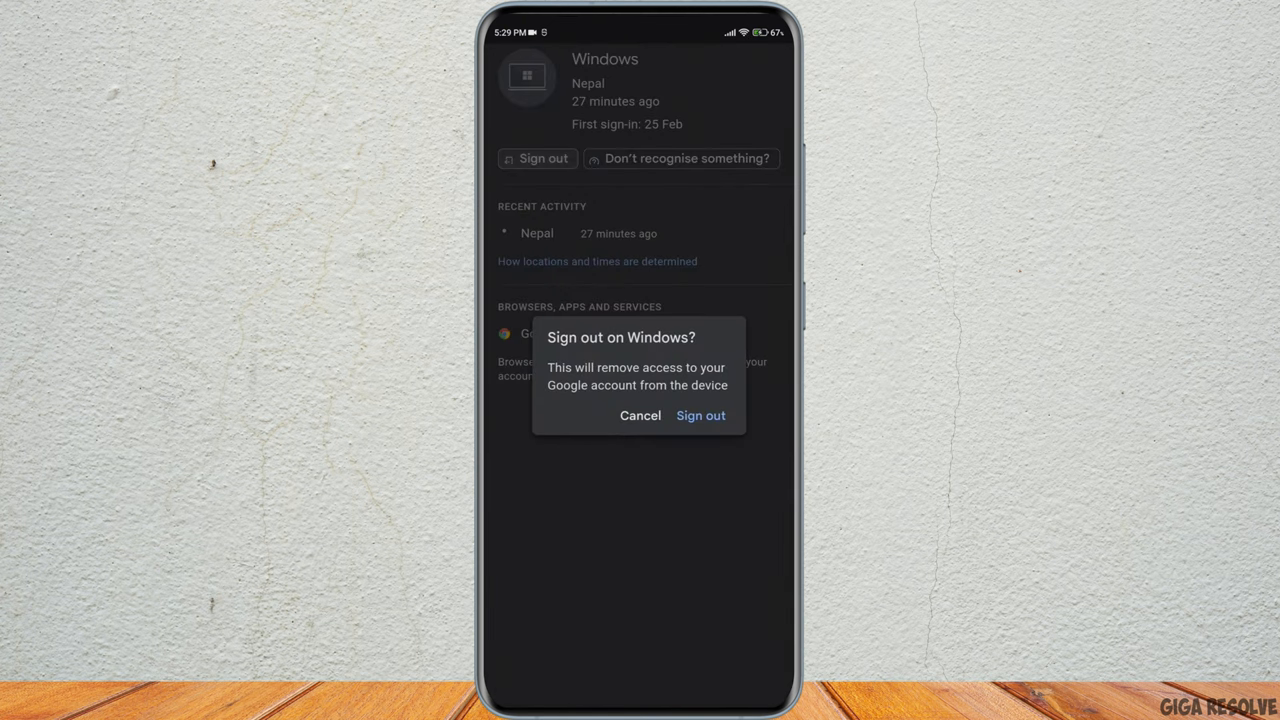